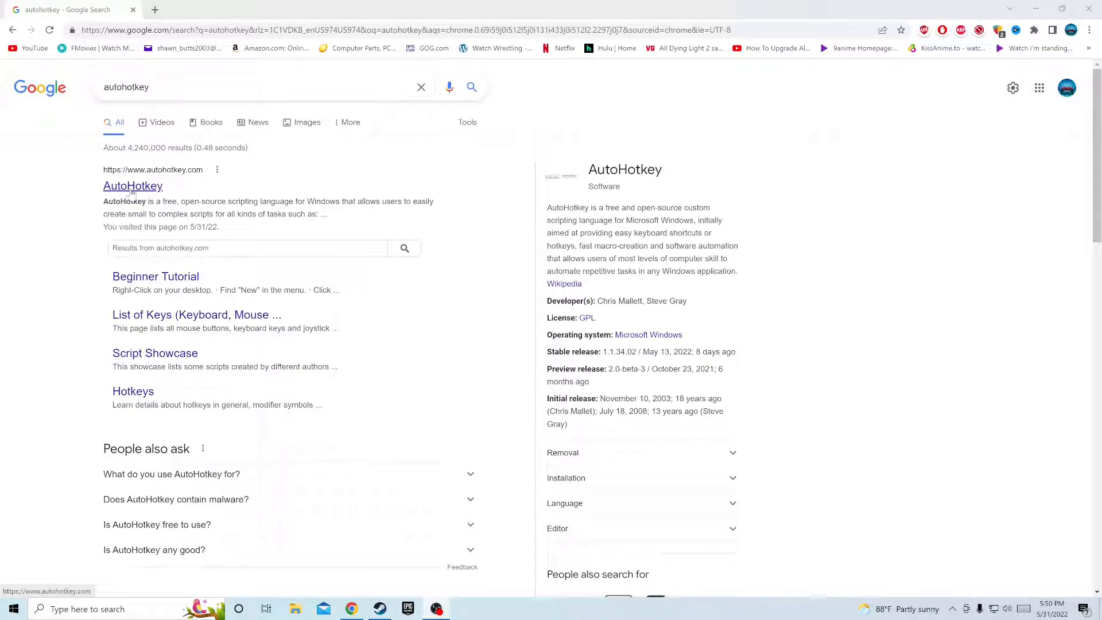
Step: Open the official AutoHotkey website from the Google search results
left_click(132, 186)
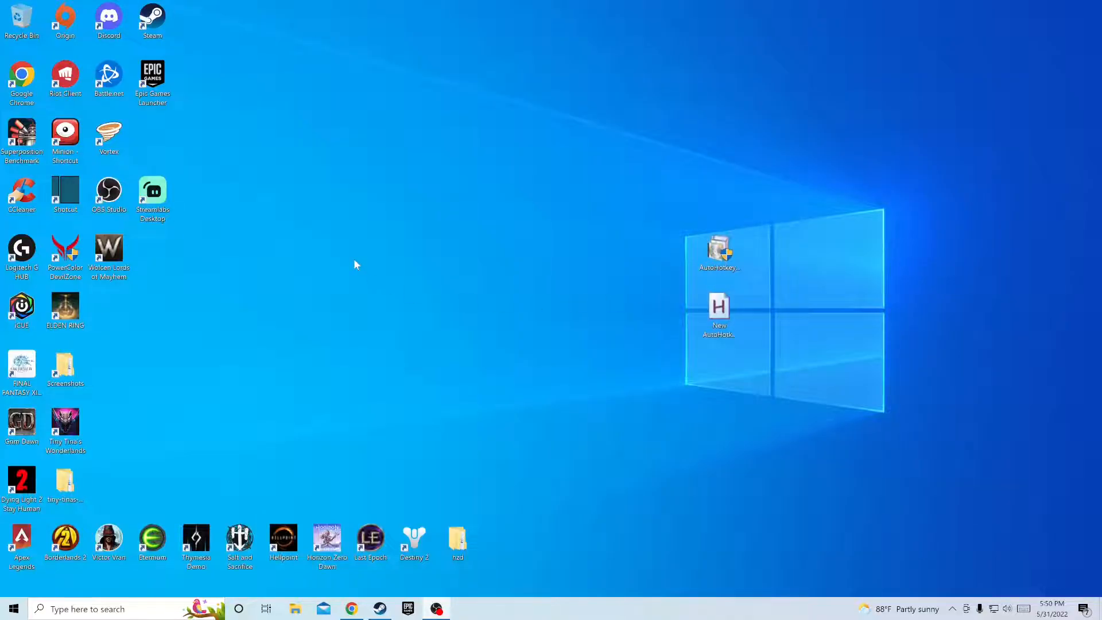
Step: Create a new AutoHotkey script file on the desktop
right_click(355, 266)
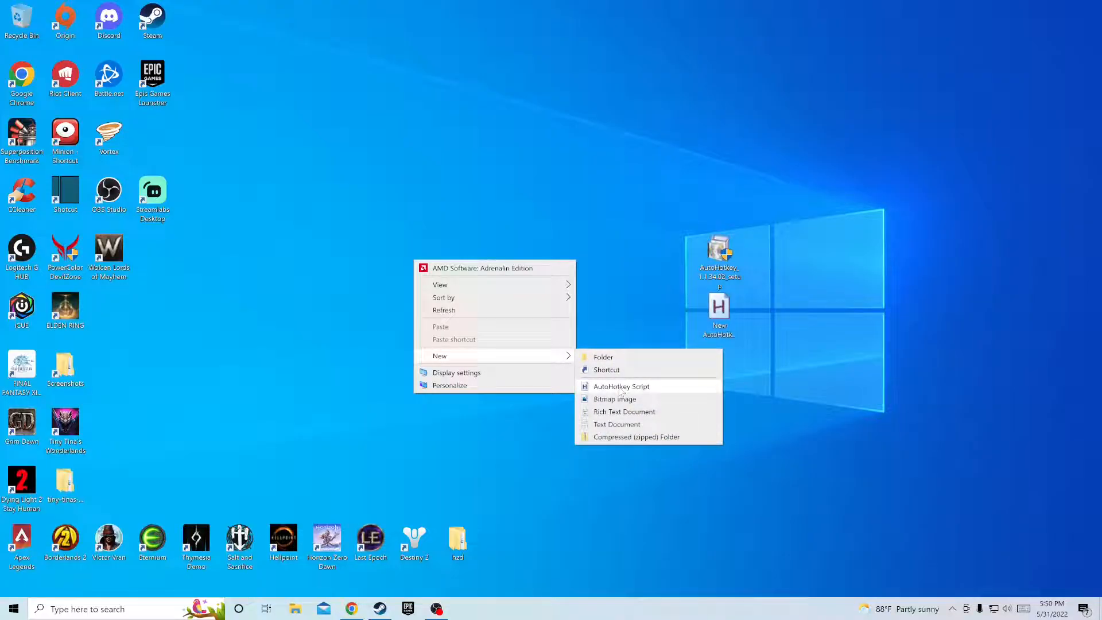
left_click(621, 385)
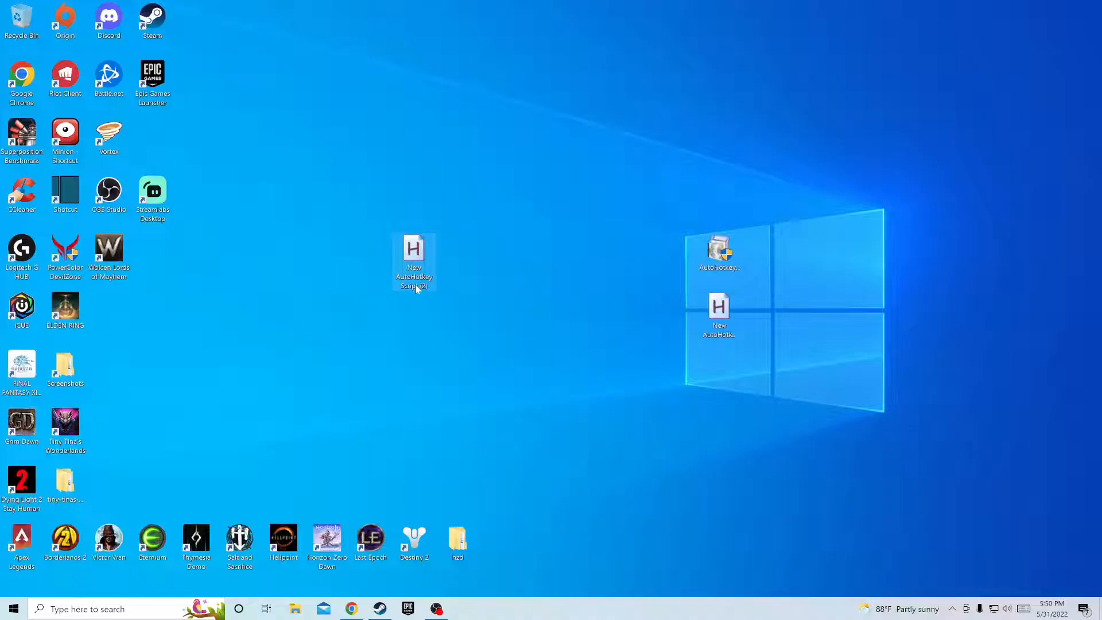
right_click(414, 250)
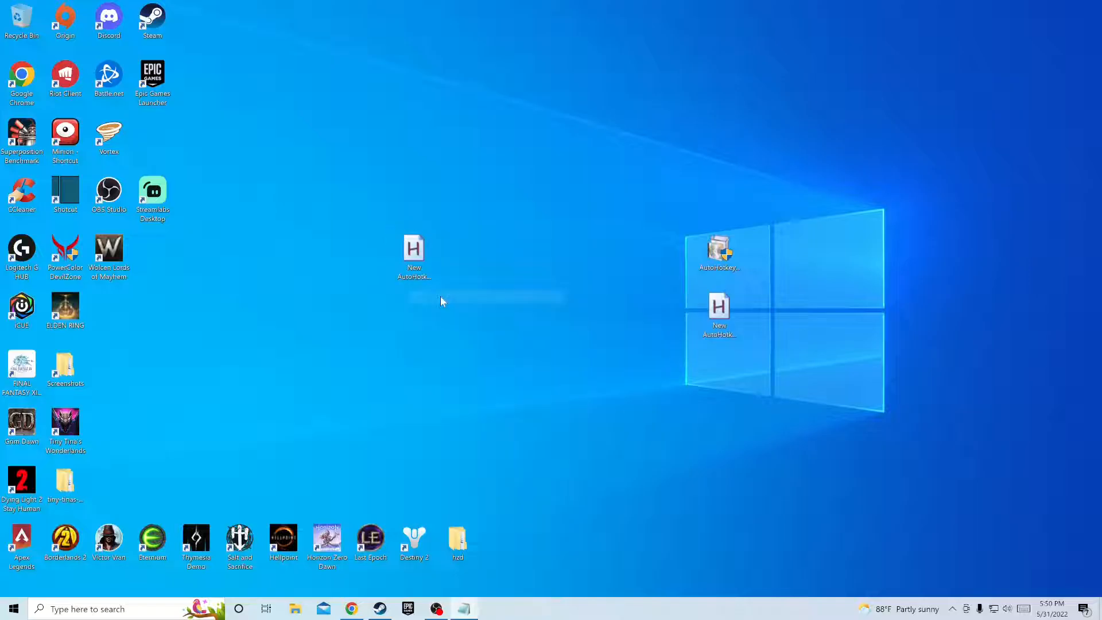
double_click(413, 250)
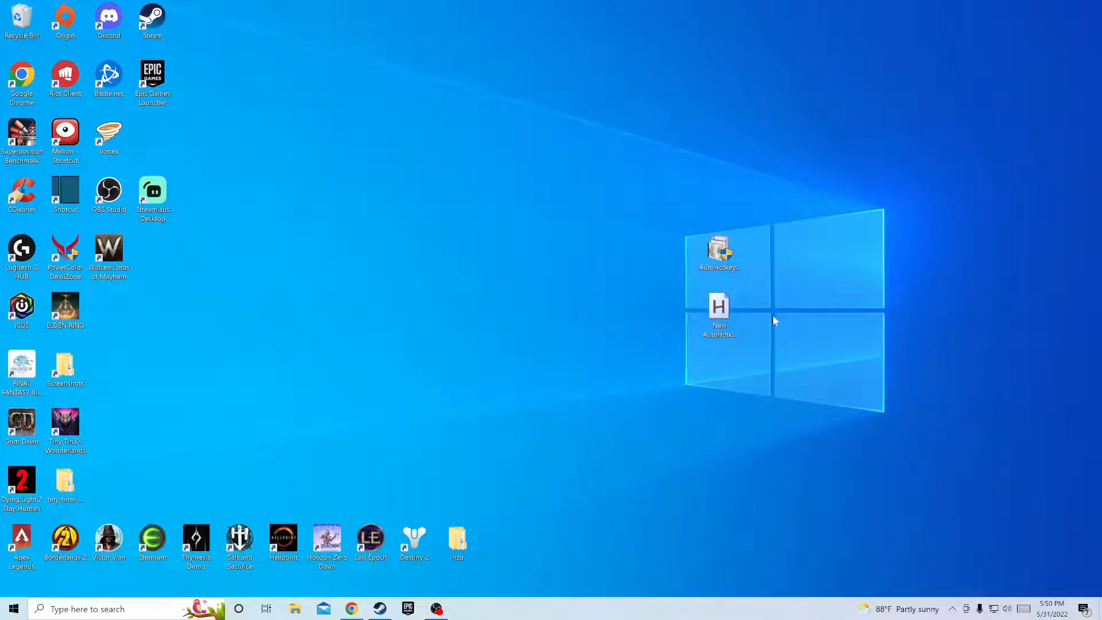
Step: Drag the script file beside the left desktop icons and bring up its context menu
left_click_drag(719, 316, 370, 204)
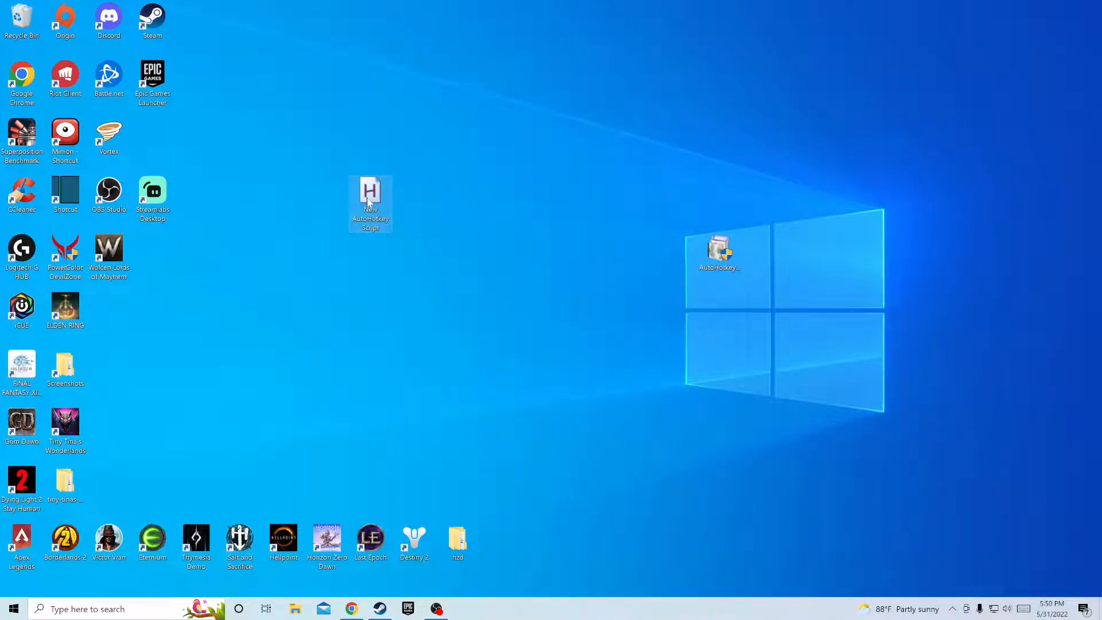
right_click(370, 204)
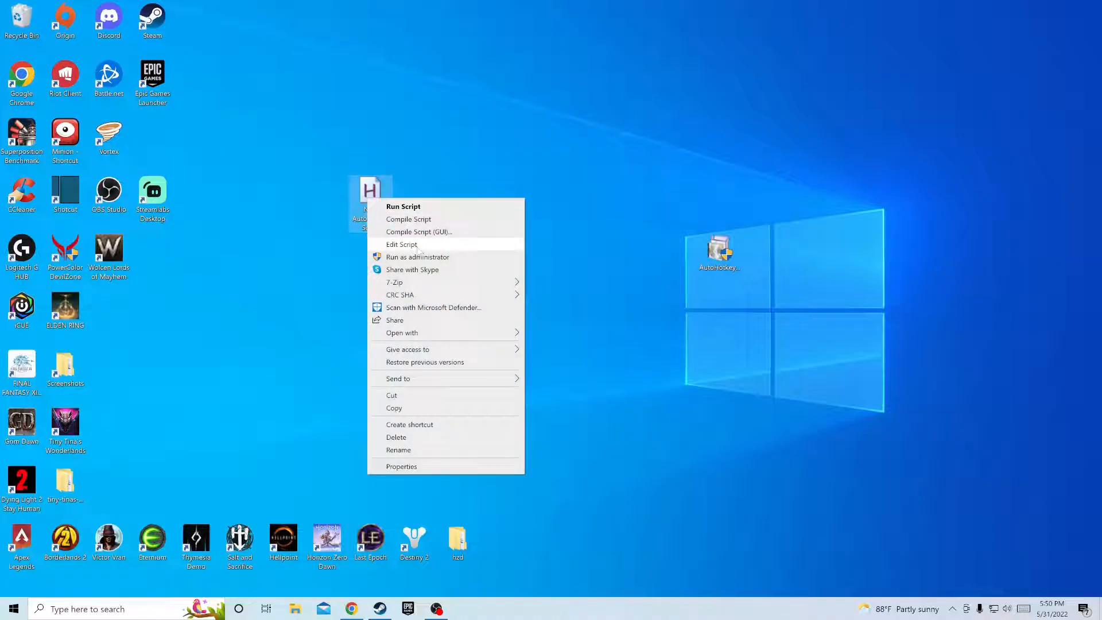
Step: Edit the script in Notepad with F1–F4 toggles holding Numpad1–Numpad4
left_click(401, 244)
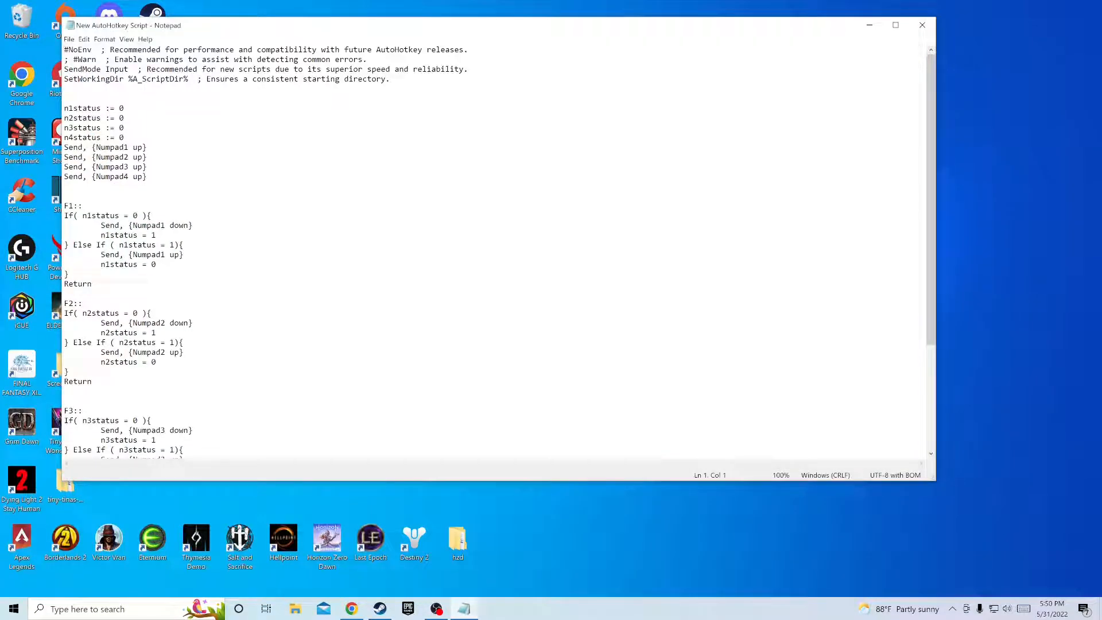
scroll("down", 3)
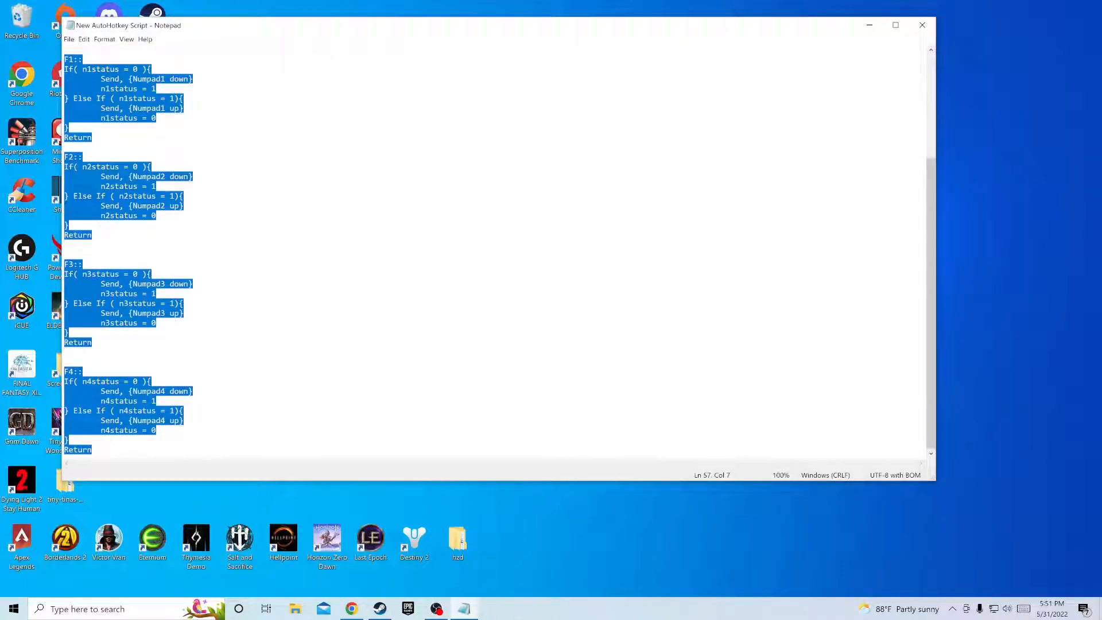
right_click(140, 400)
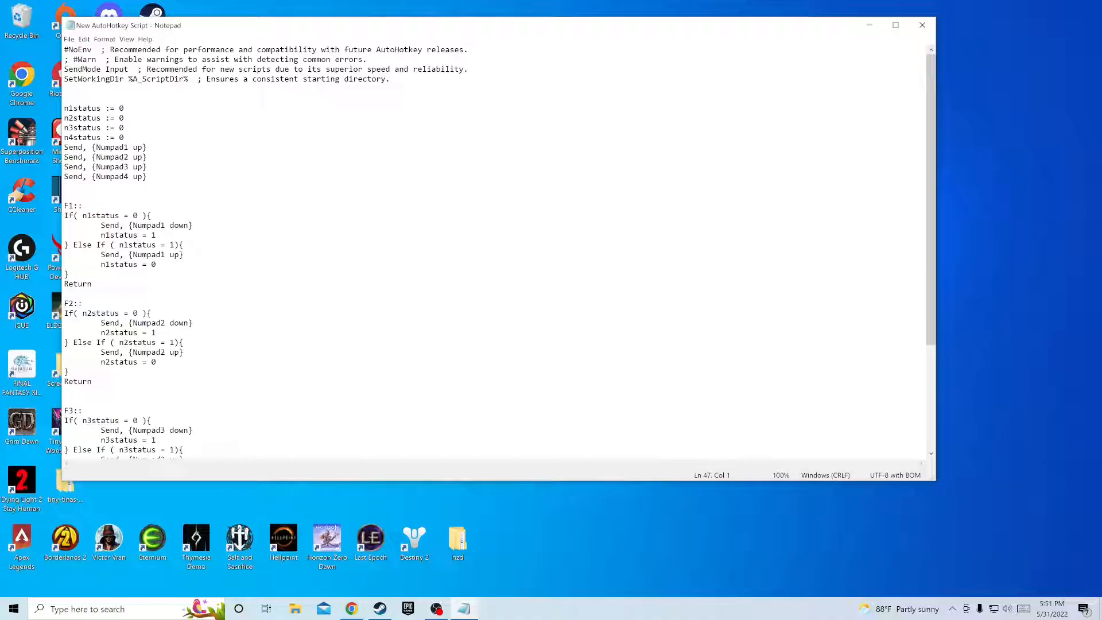
scroll("down", 3)
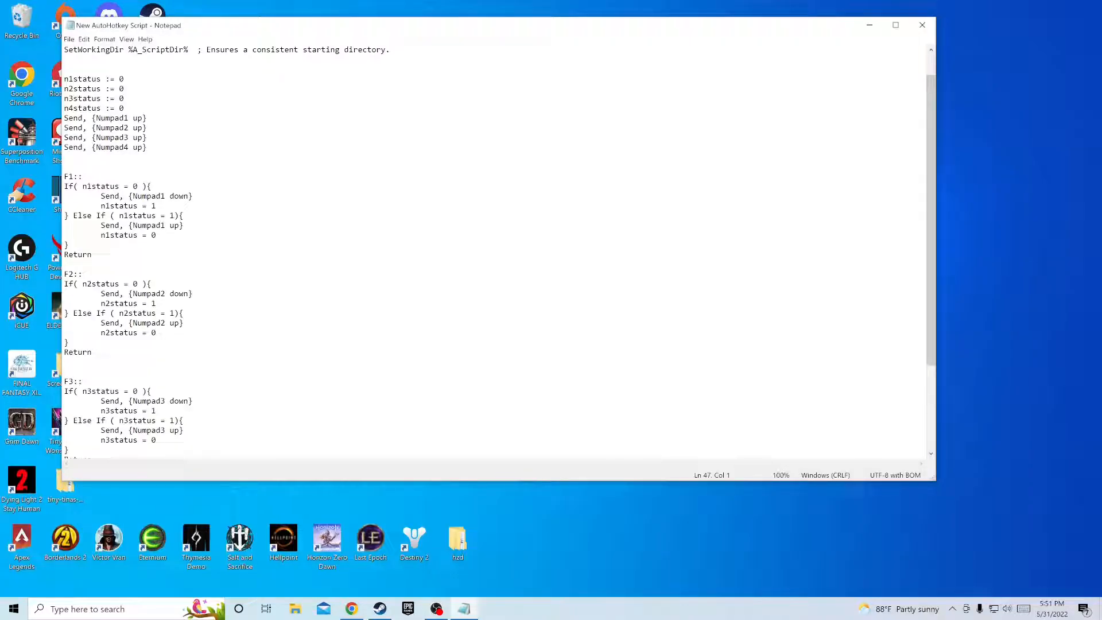
scroll("down", 3)
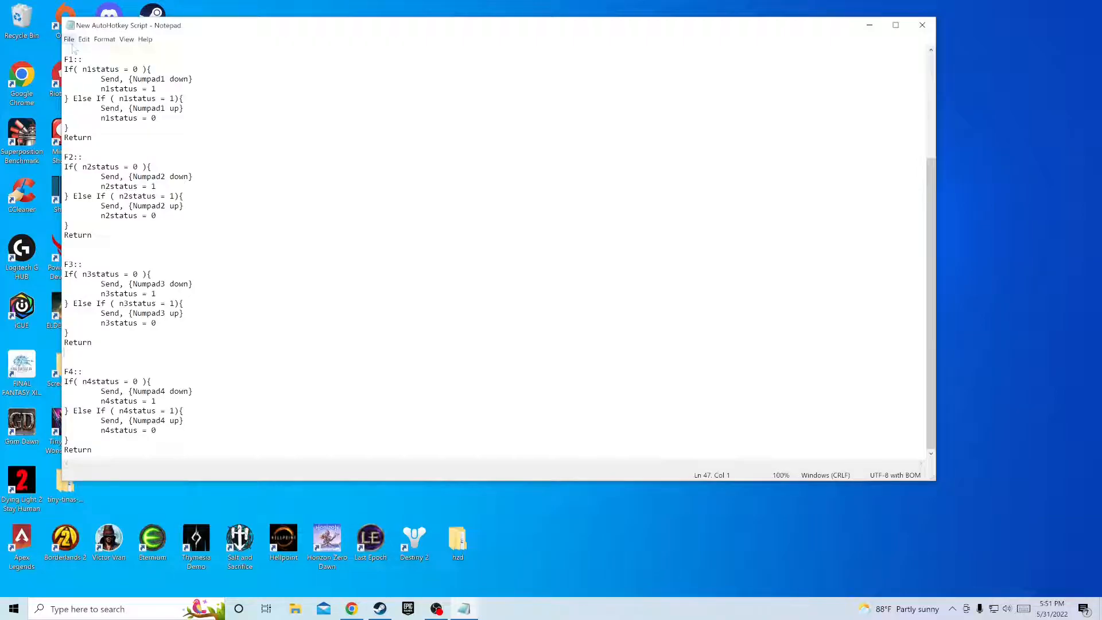
left_click(68, 38)
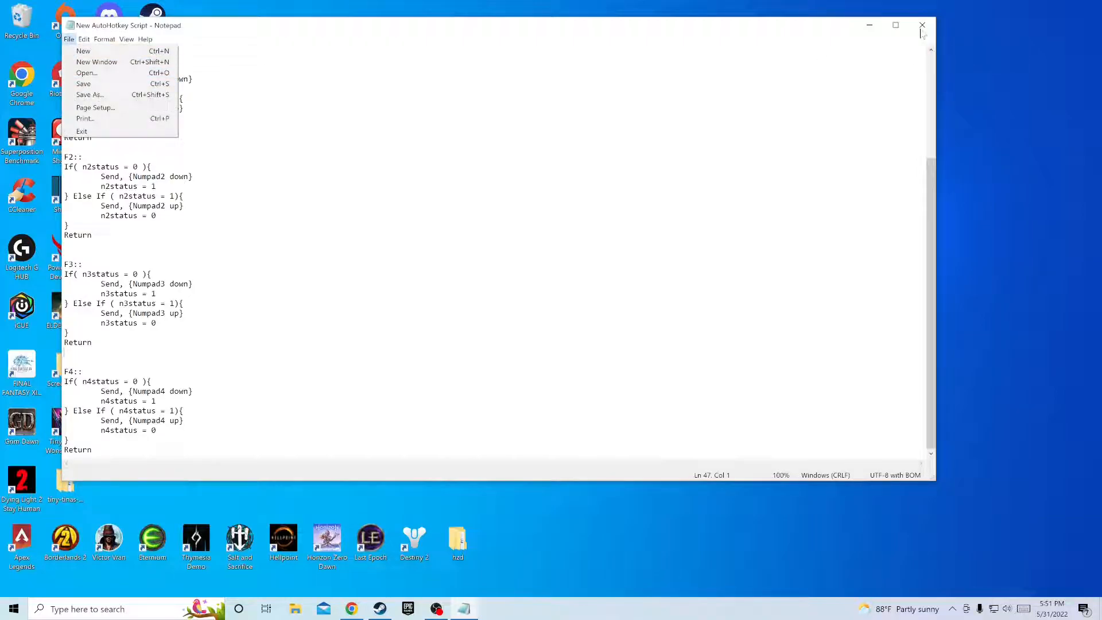
Step: Save the finished script and launch Last Epoch from the Steam library
left_click(923, 25)
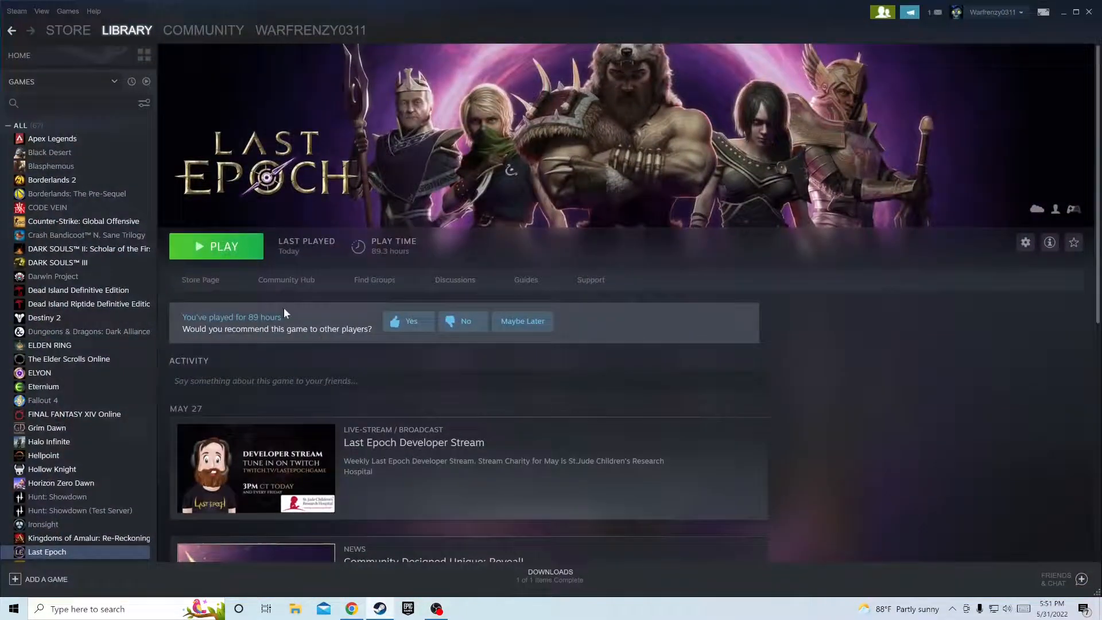
left_click(216, 246)
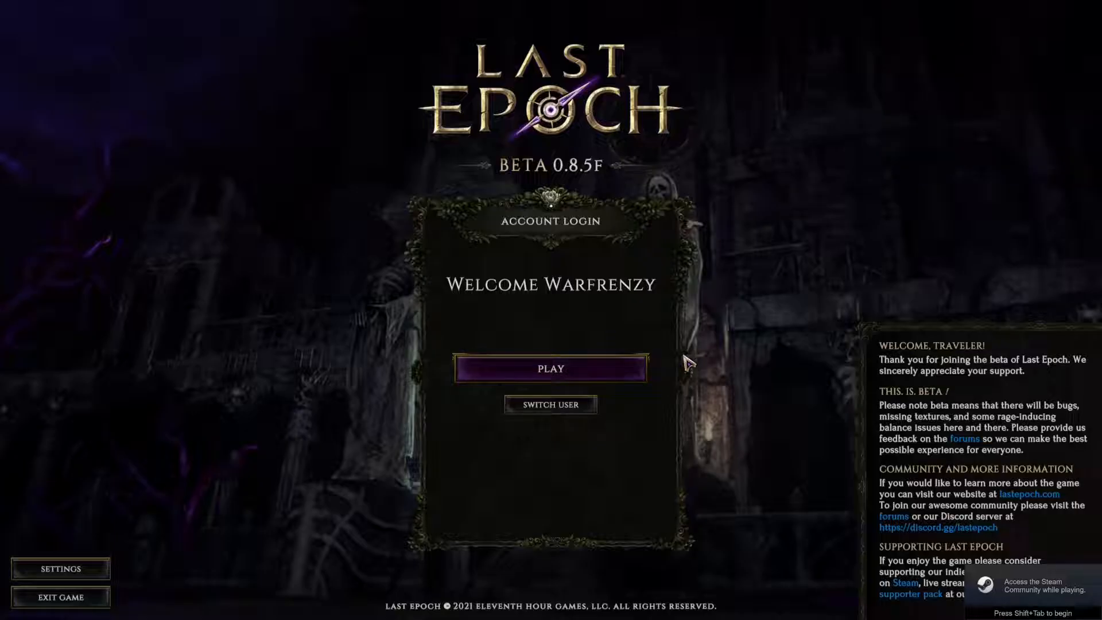
Step: Log in and enter the world with the level 43 Void Knight
left_click(551, 369)
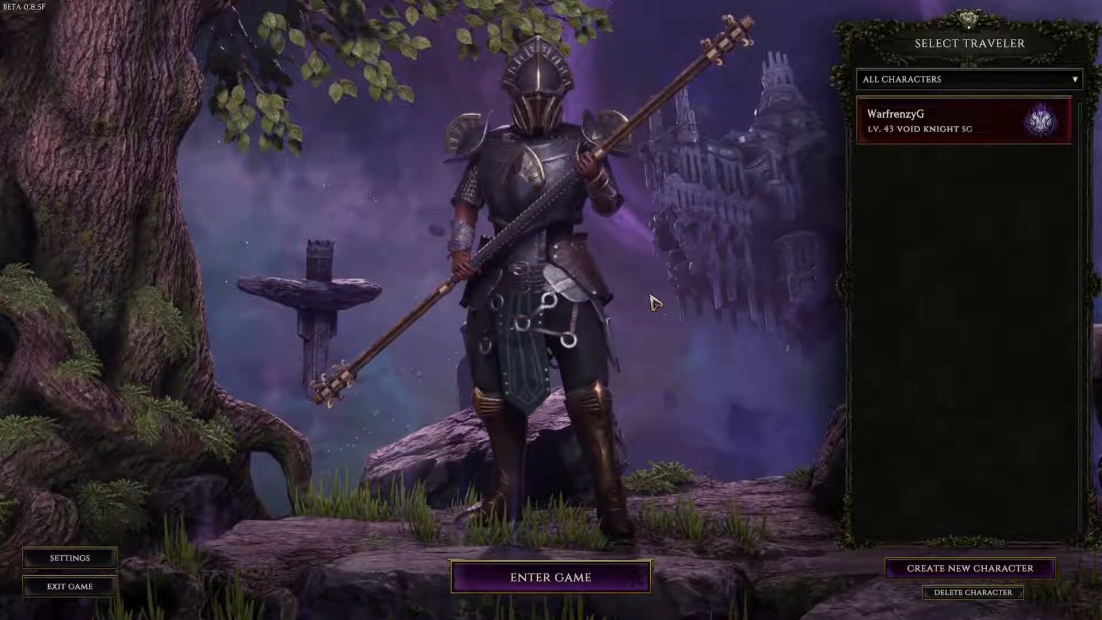
left_click(550, 577)
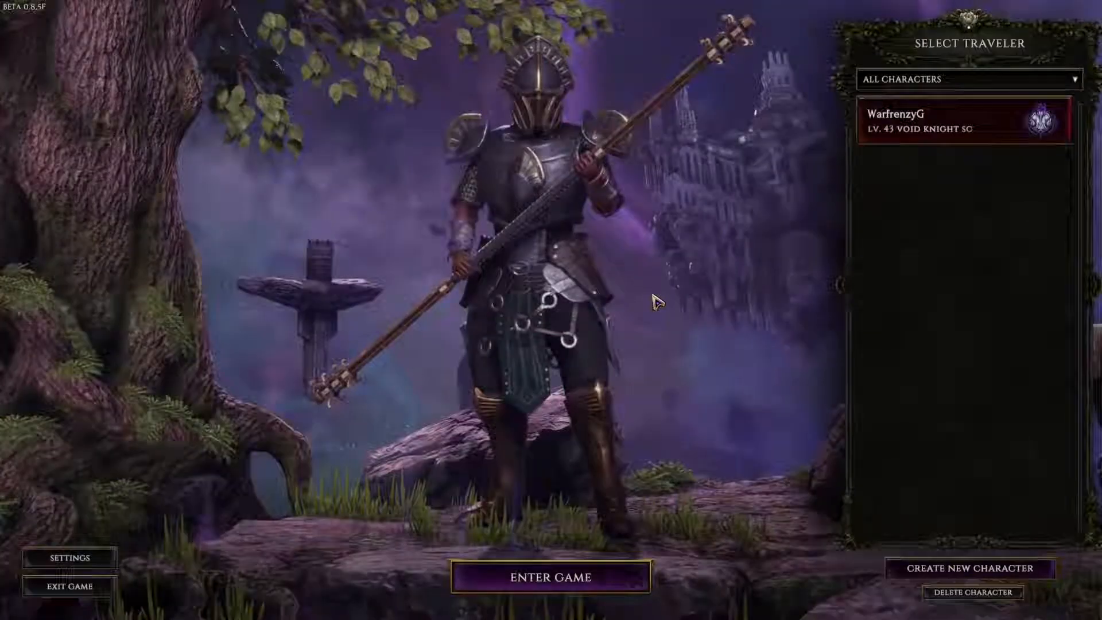
left_click(550, 576)
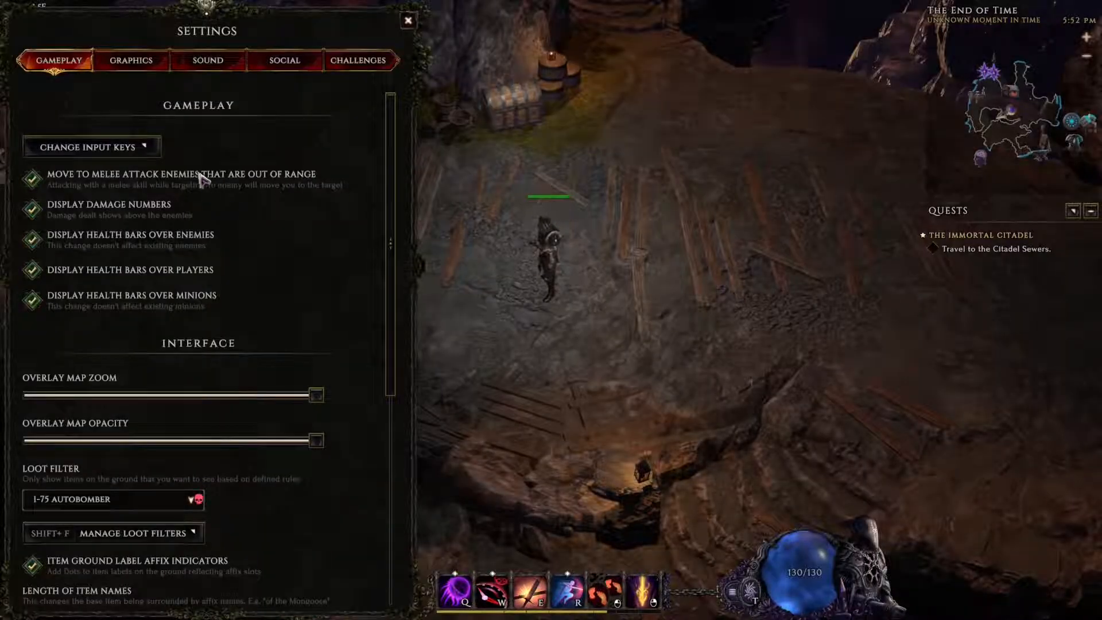
Step: Set Display Mode to WINDOWED in the Graphics settings
left_click(130, 60)
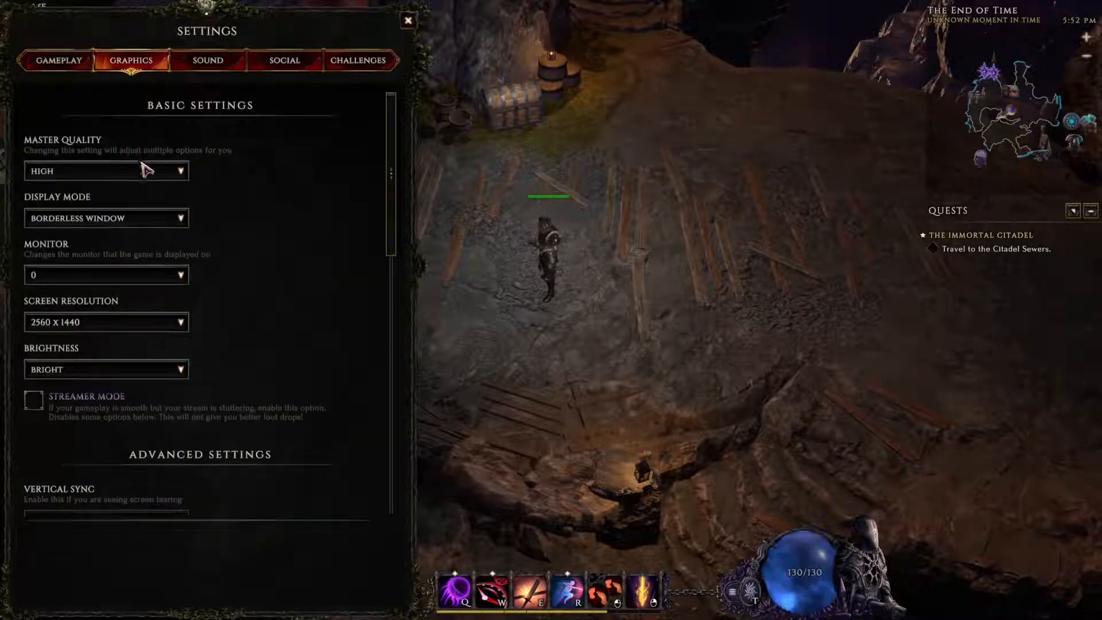
left_click(106, 217)
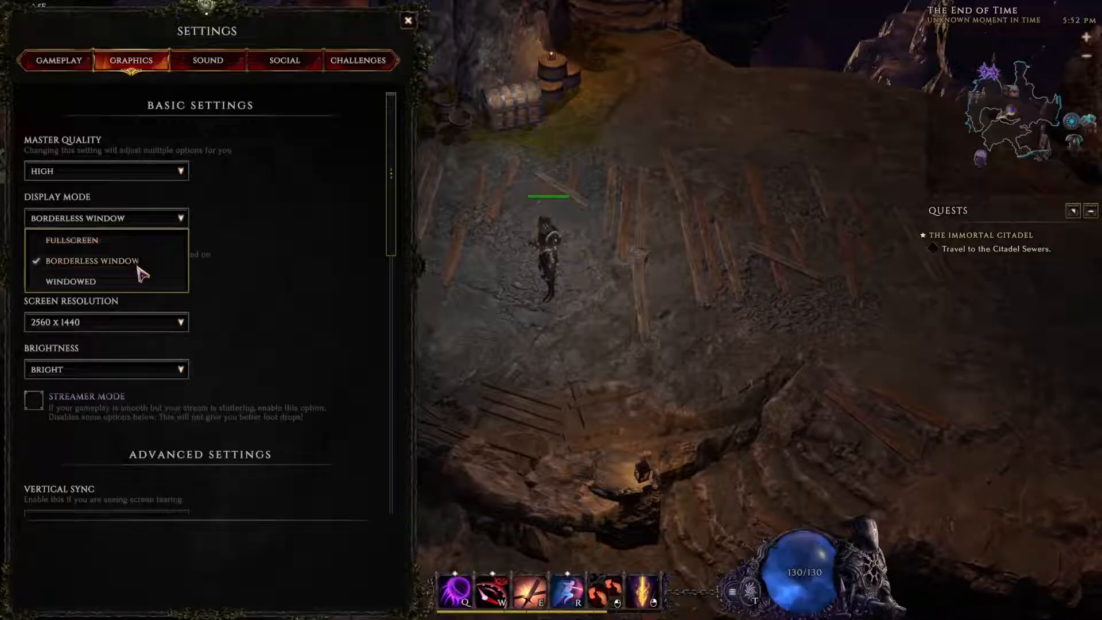
left_click(70, 281)
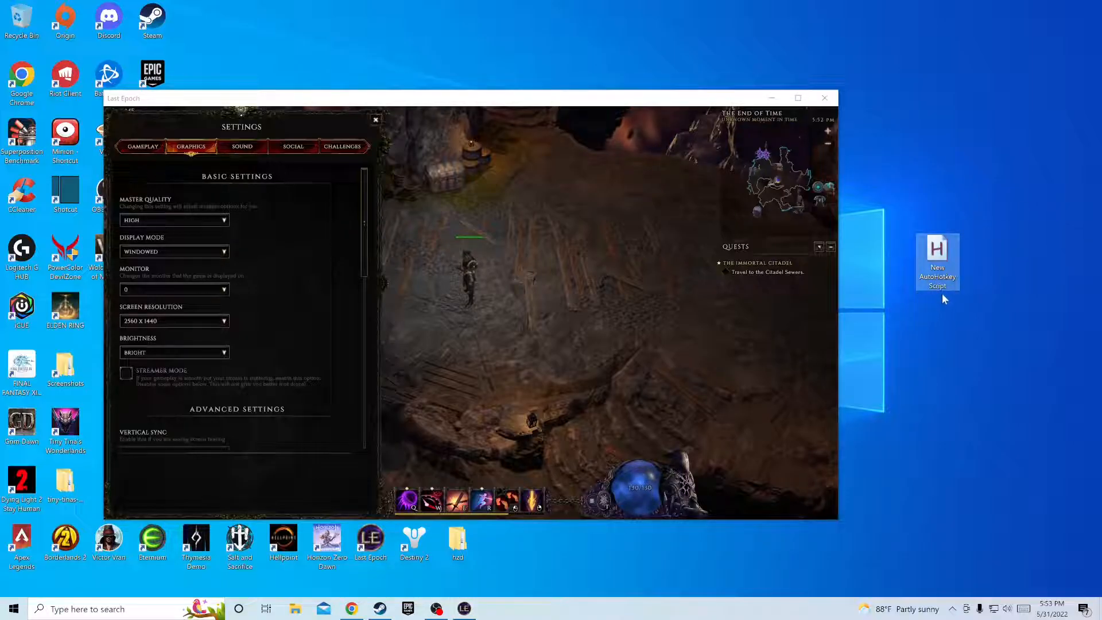
mouse_move(941, 266)
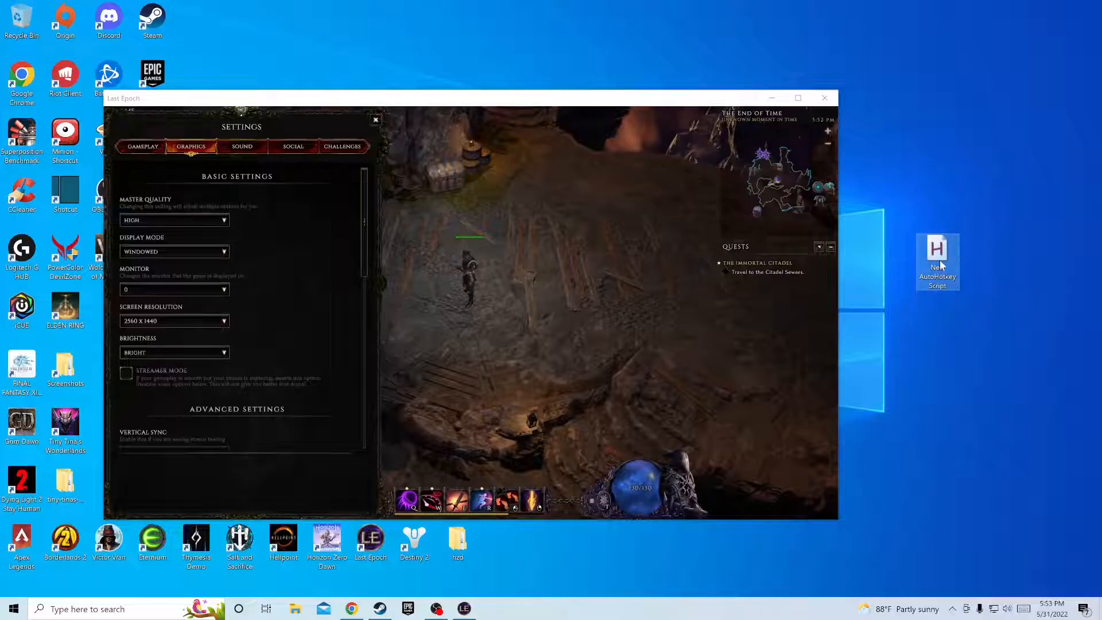
Step: Run the New AutoHotkey Script from its desktop context menu
right_click(937, 249)
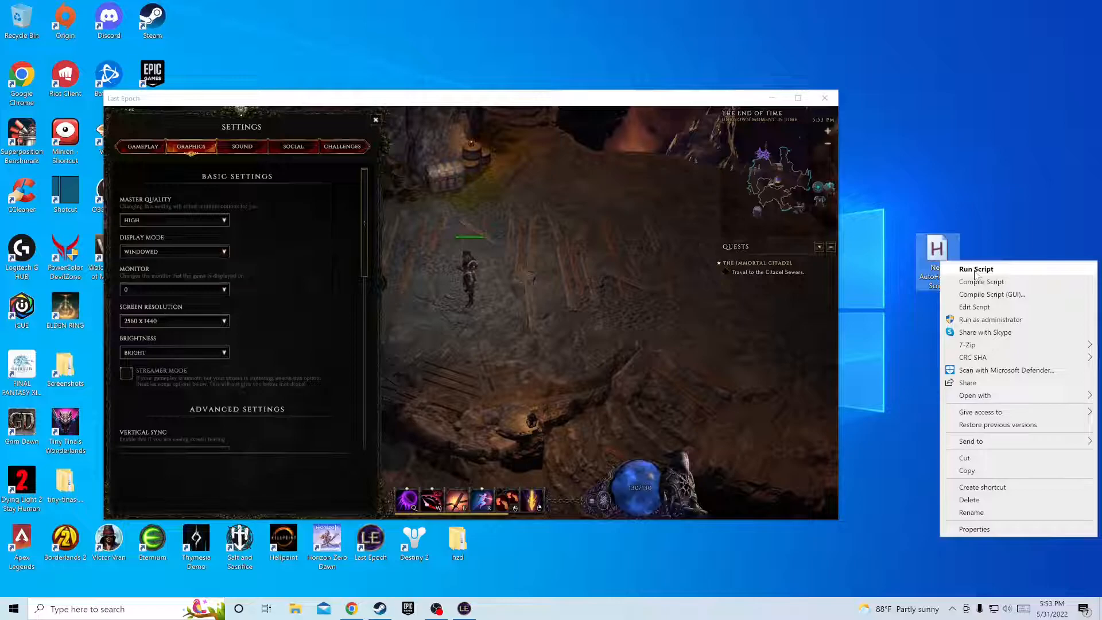
left_click(527, 287)
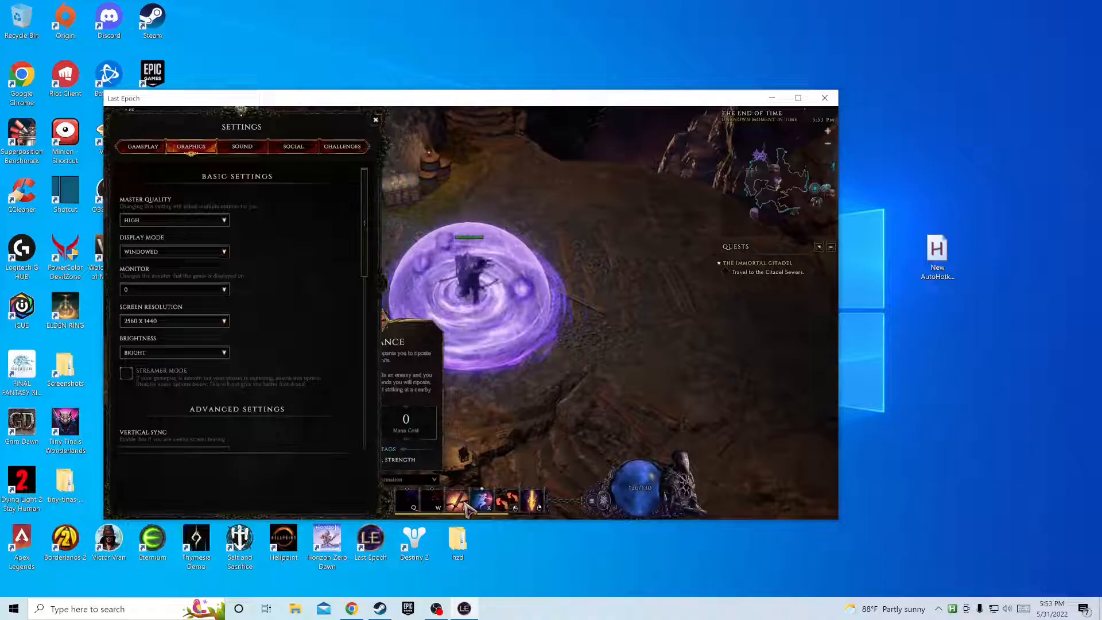
Step: Maximize the Last Epoch window and close the Settings panel
left_click(798, 98)
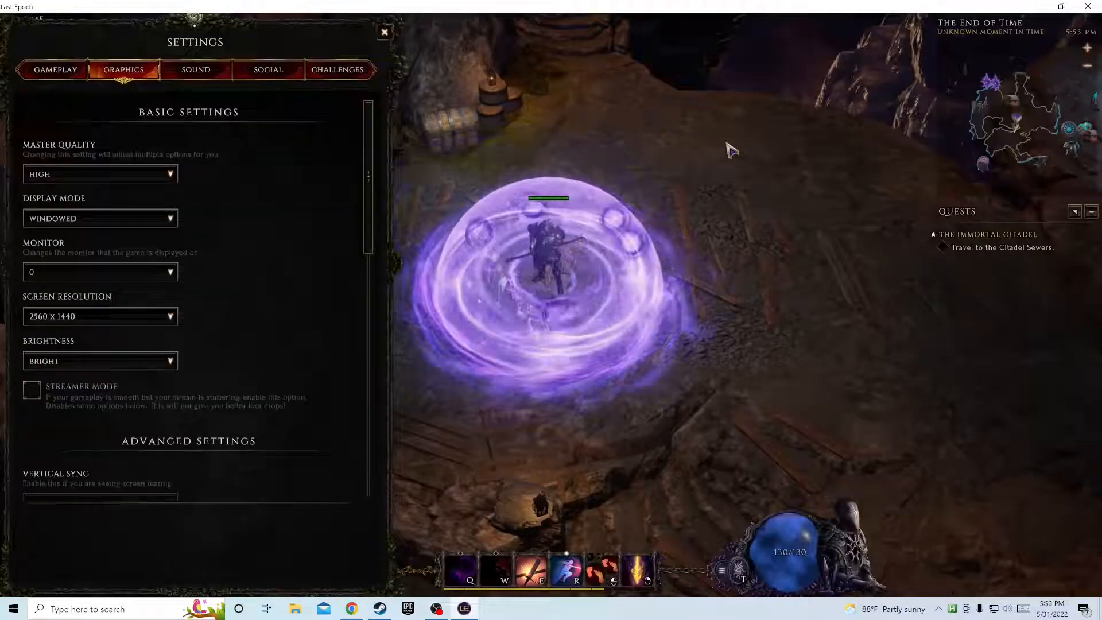
left_click(385, 32)
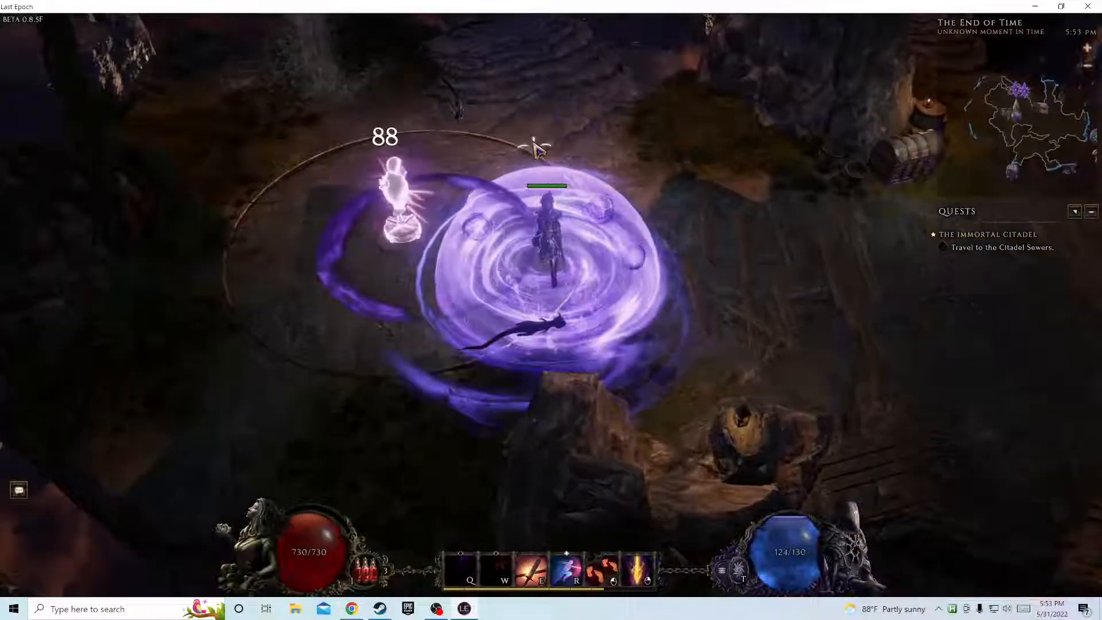
mouse_move(567, 569)
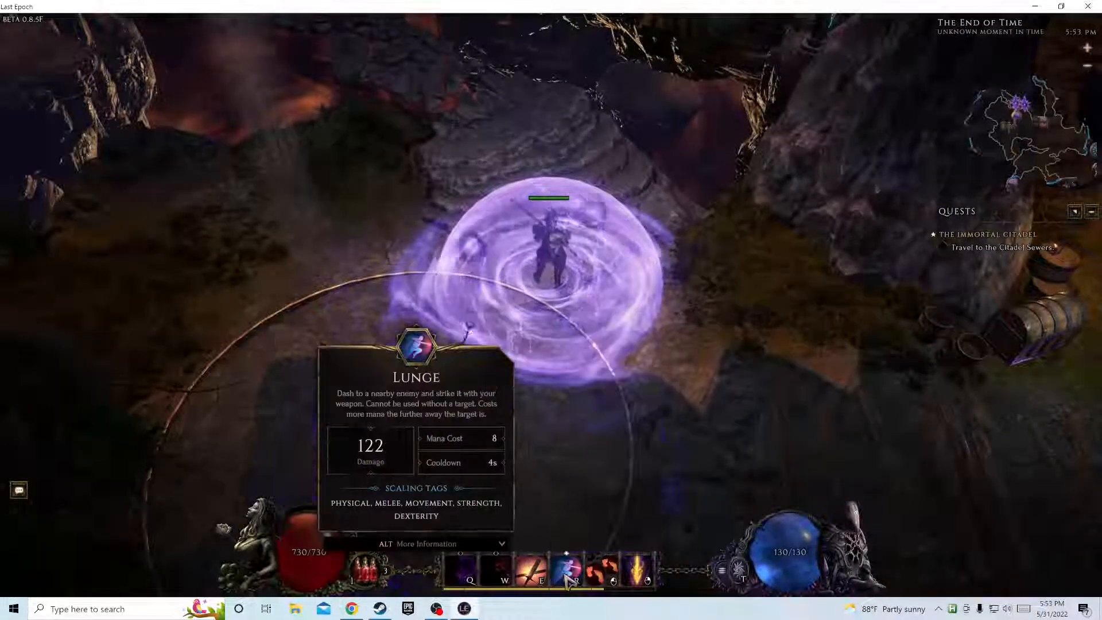